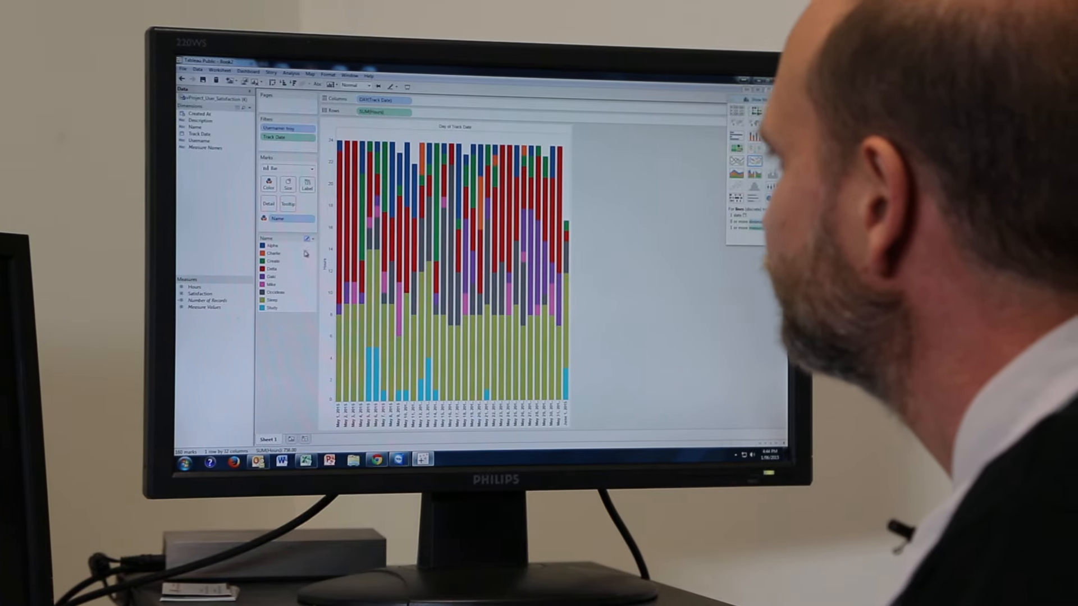
# Step: Bring up the options menu of the Name colour legend
pyautogui.click(311, 238)
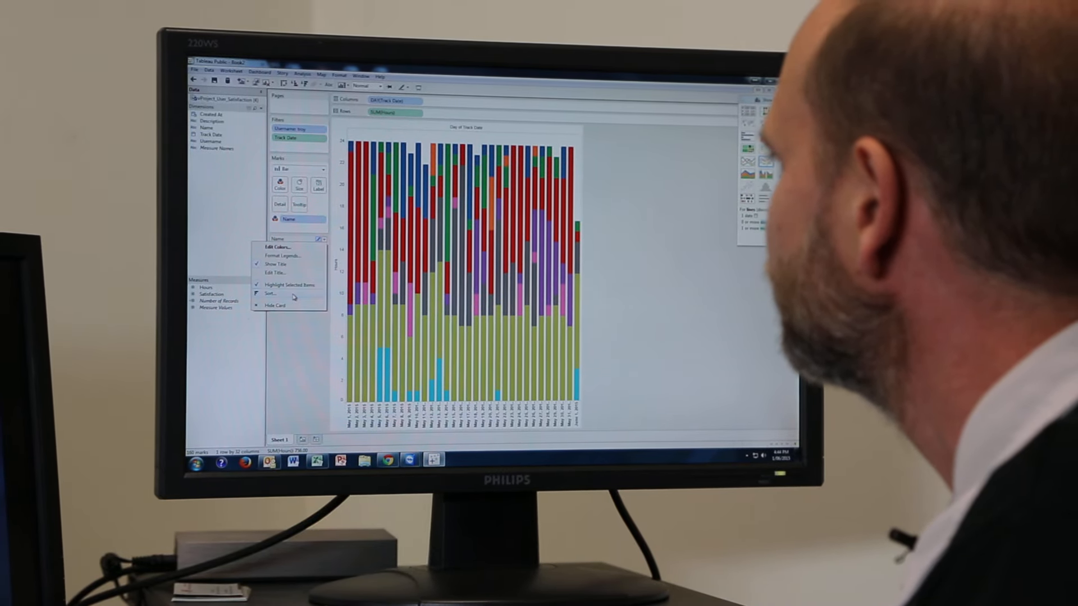
# Step: Sort the activity legend descending by Hours (Sum) so Sleep stacks as the top band
pyautogui.click(271, 293)
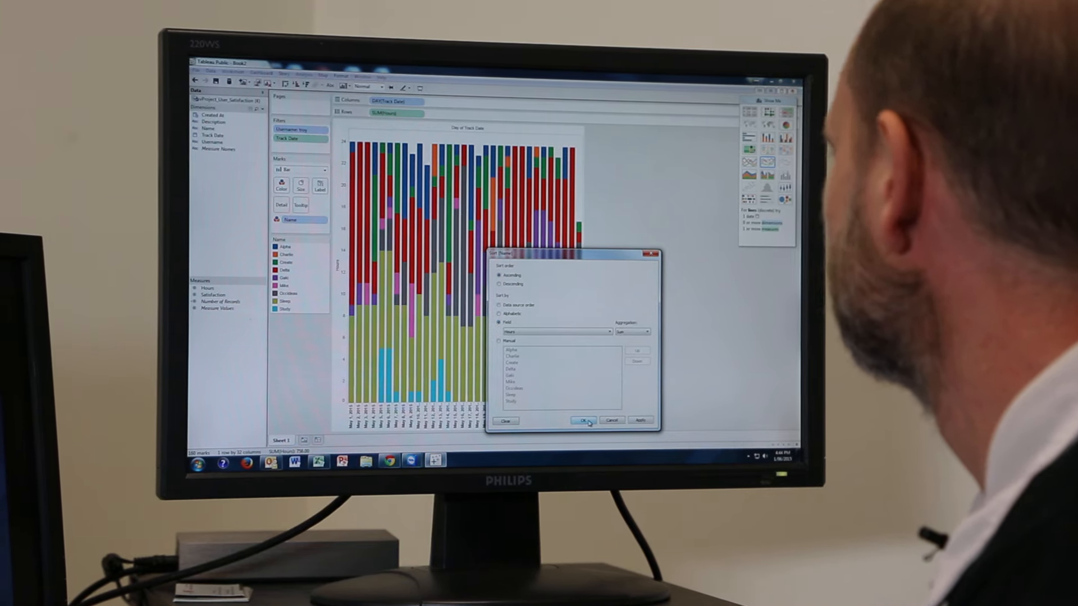
pyautogui.click(582, 420)
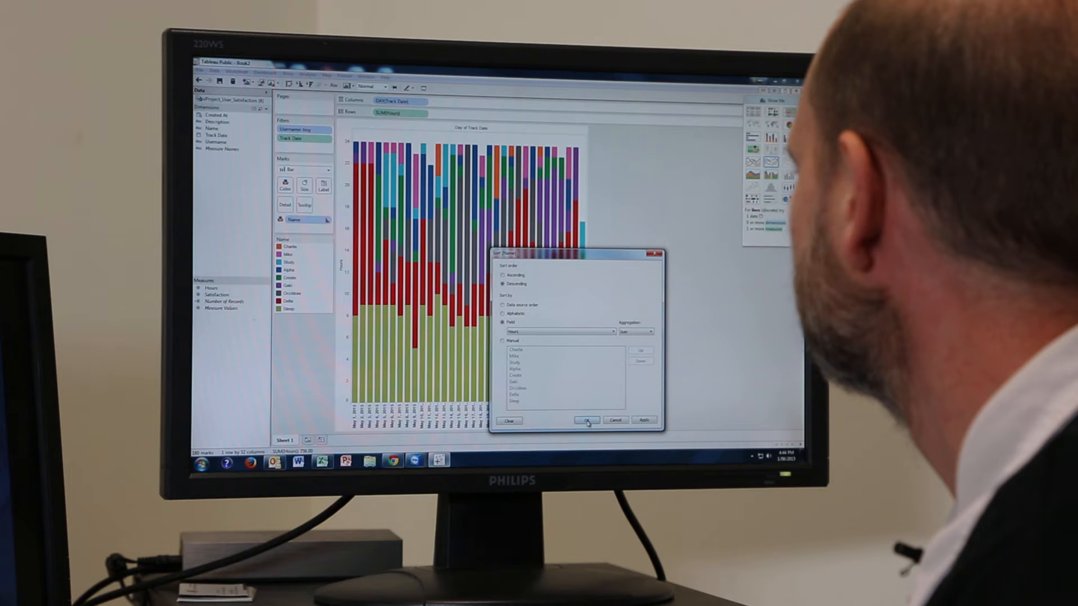
pyautogui.click(586, 419)
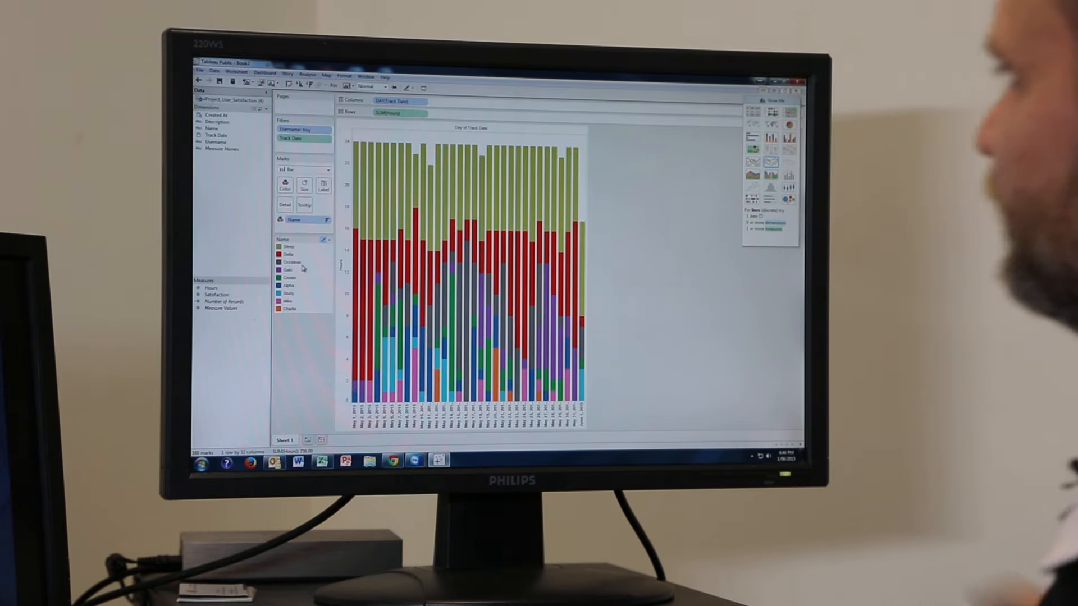